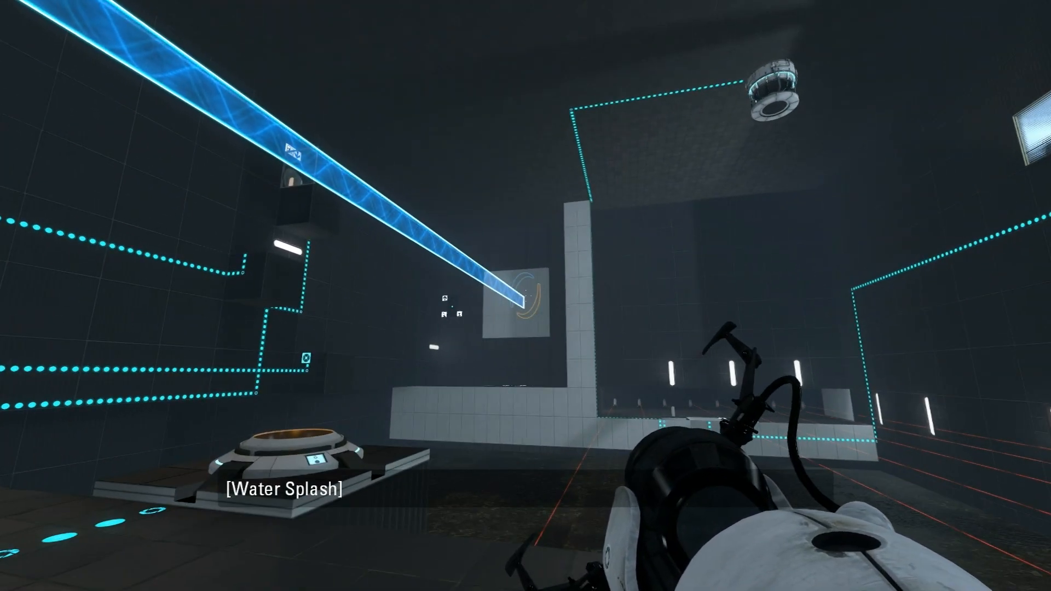
pyautogui.click(525, 296)
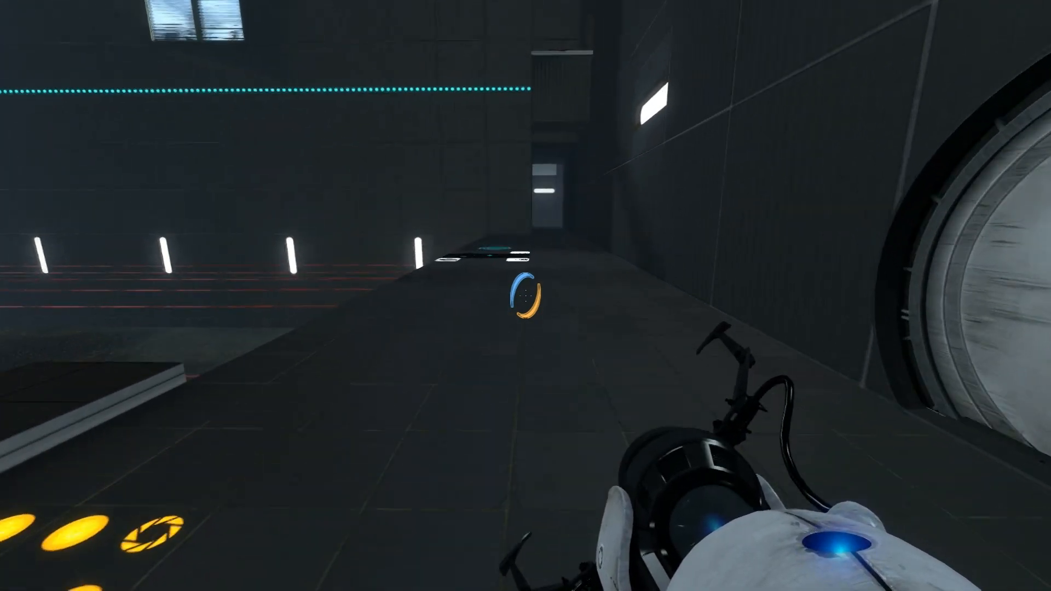
pyautogui.moveTo(525, 296)
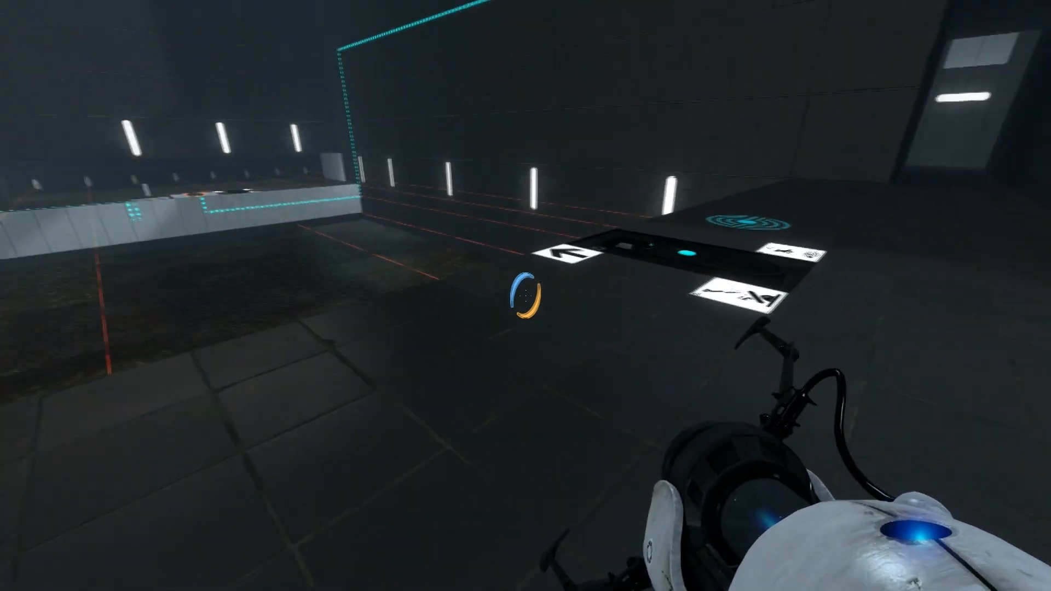